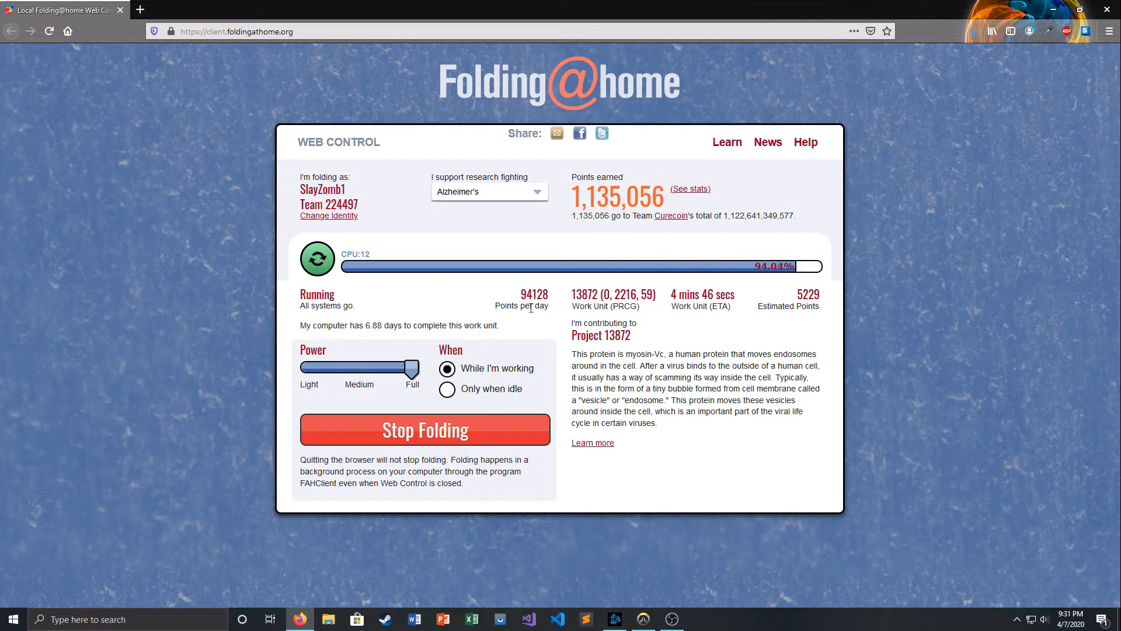
mouse_move(580, 323)
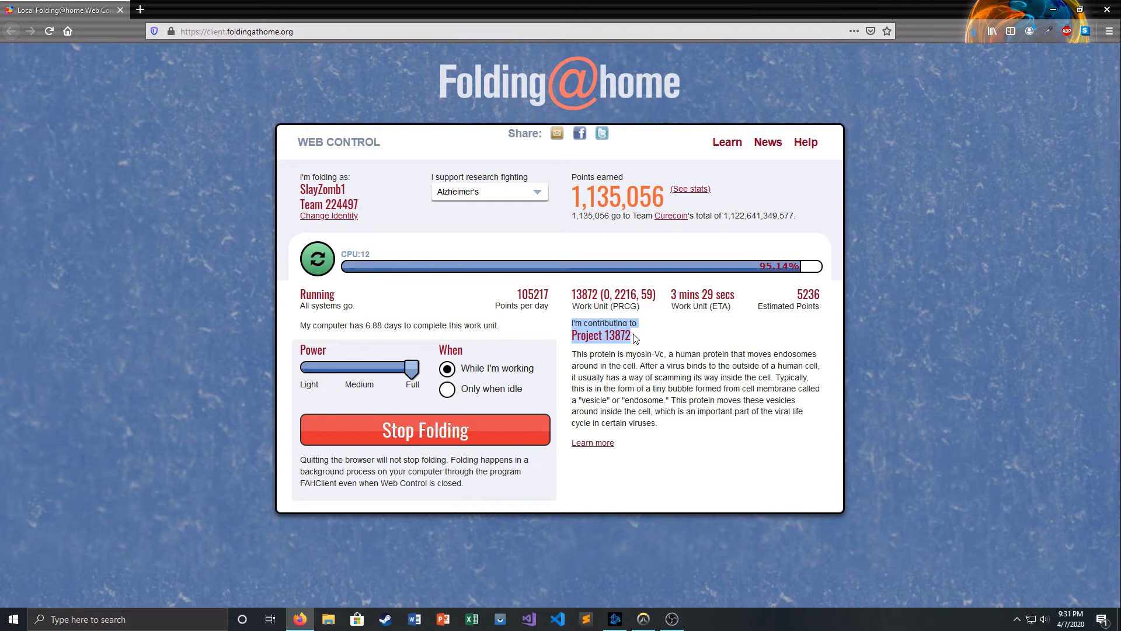
left_click_drag(571, 354, 687, 401)
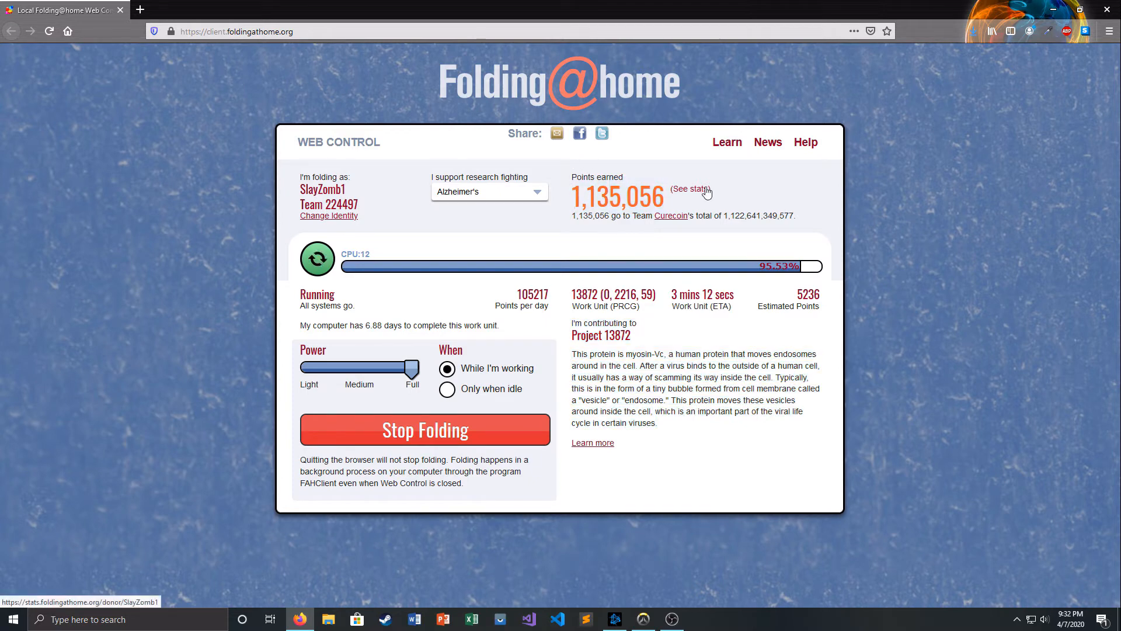
mouse_move(667, 204)
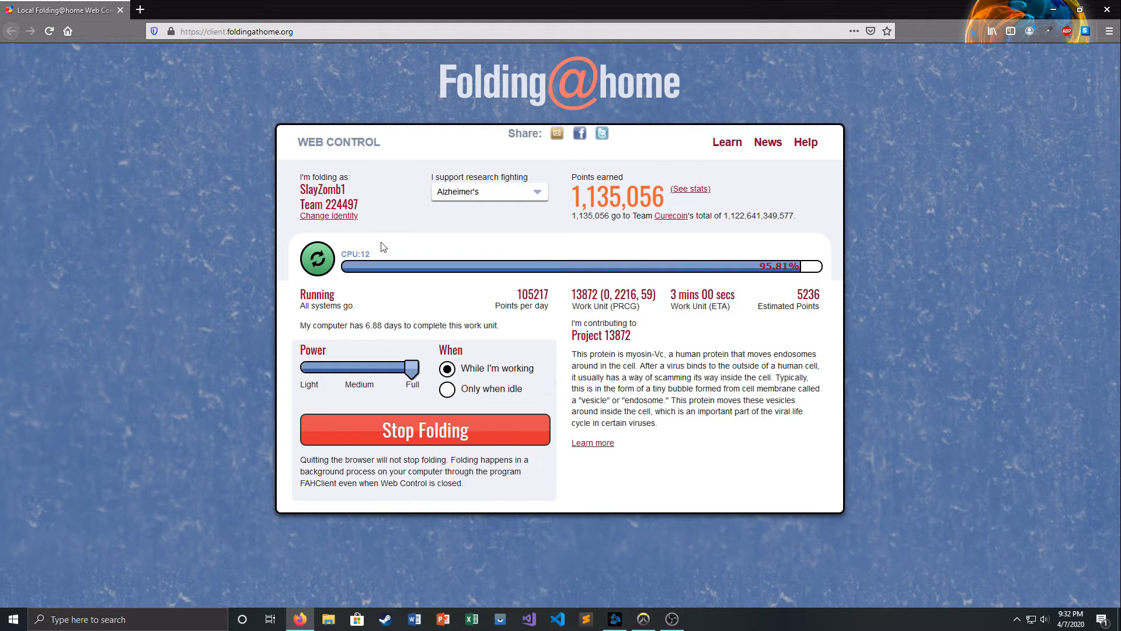
mouse_move(719, 259)
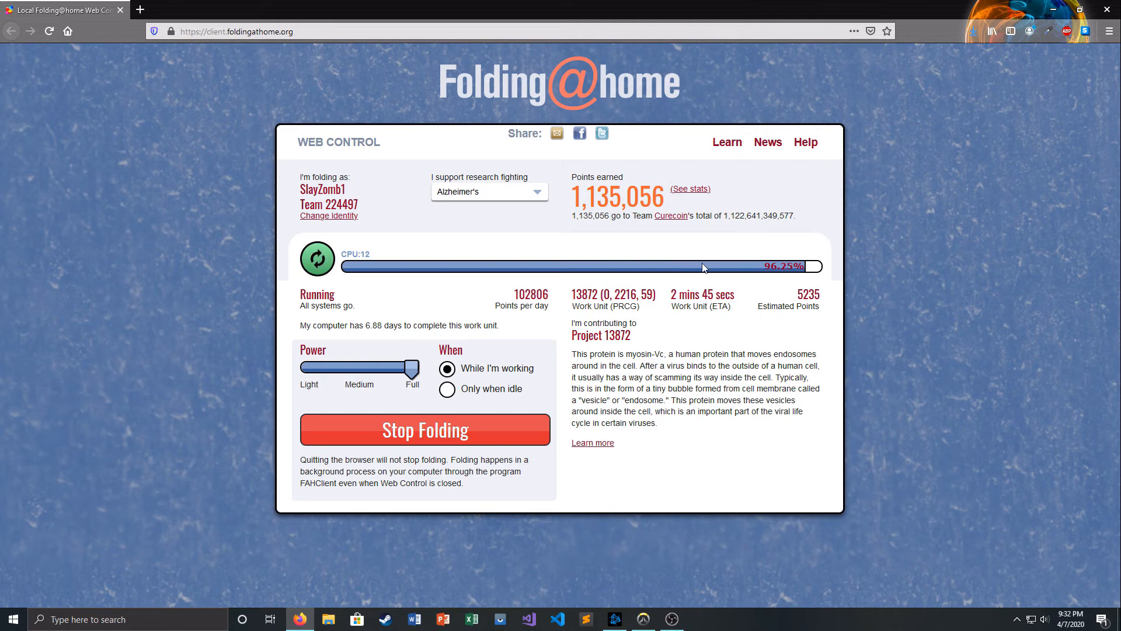
left_click(688, 188)
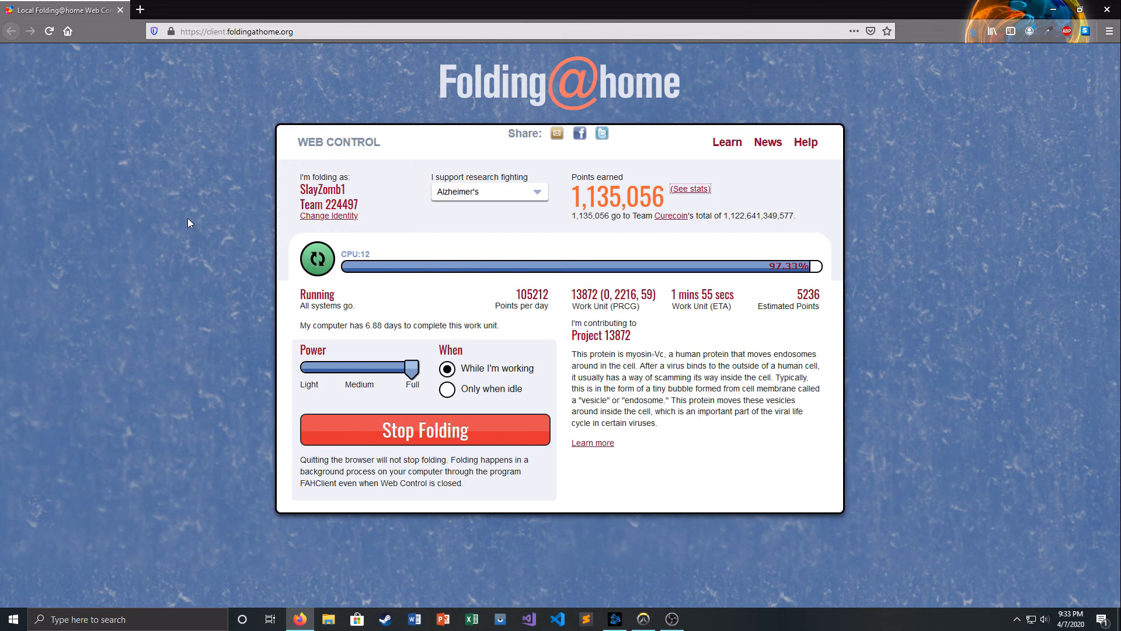
mouse_move(284, 240)
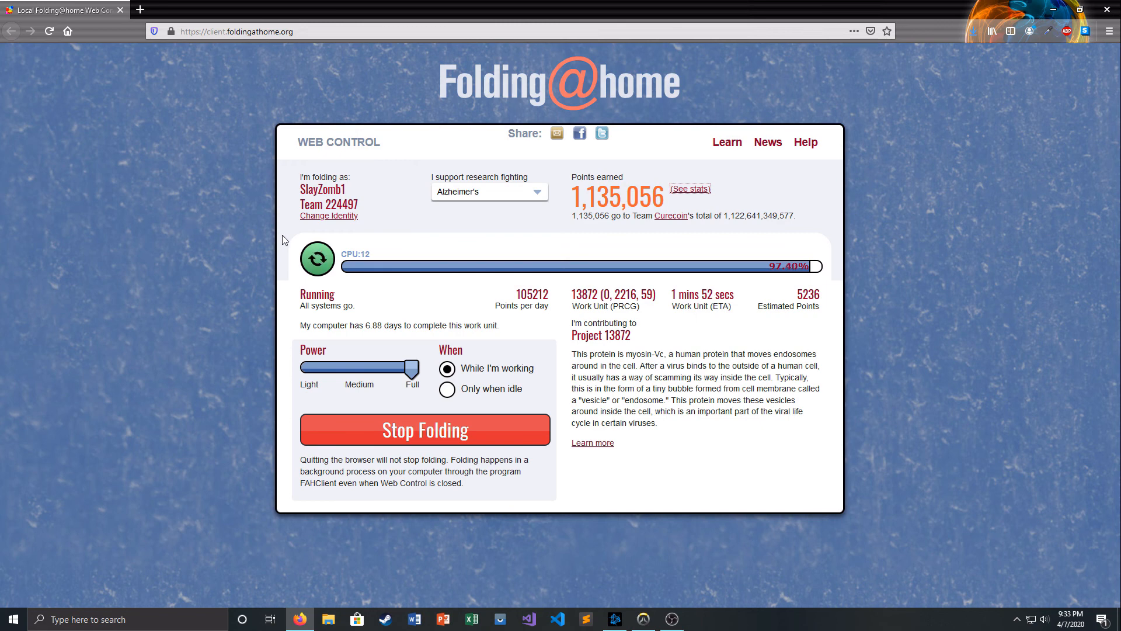